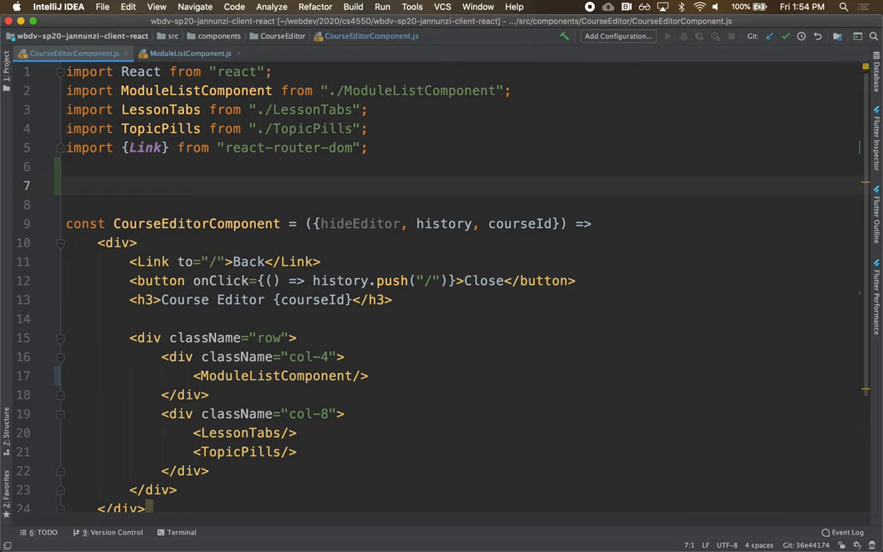
Step: Write const moduleFsm = (state, action) => { return state; } above the component
{"action": "type", "text": "const"}
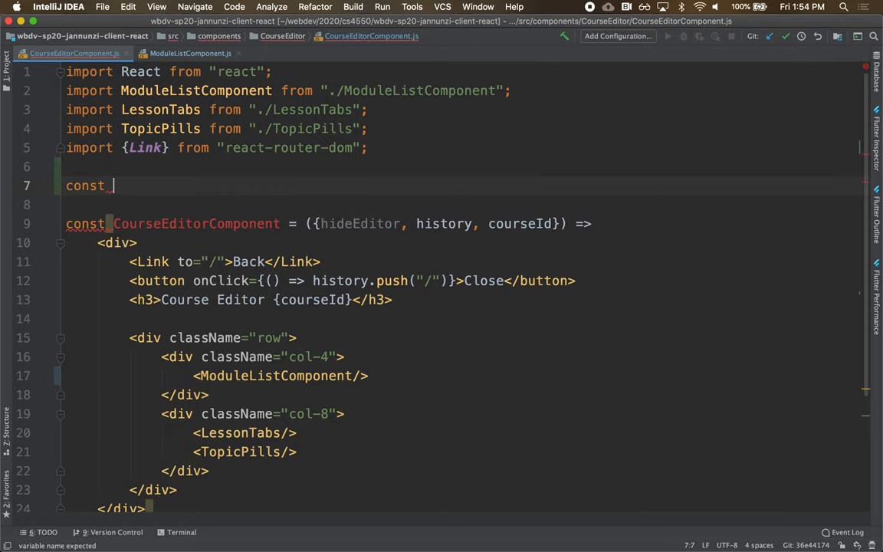
{"action": "type", "text": "m"}
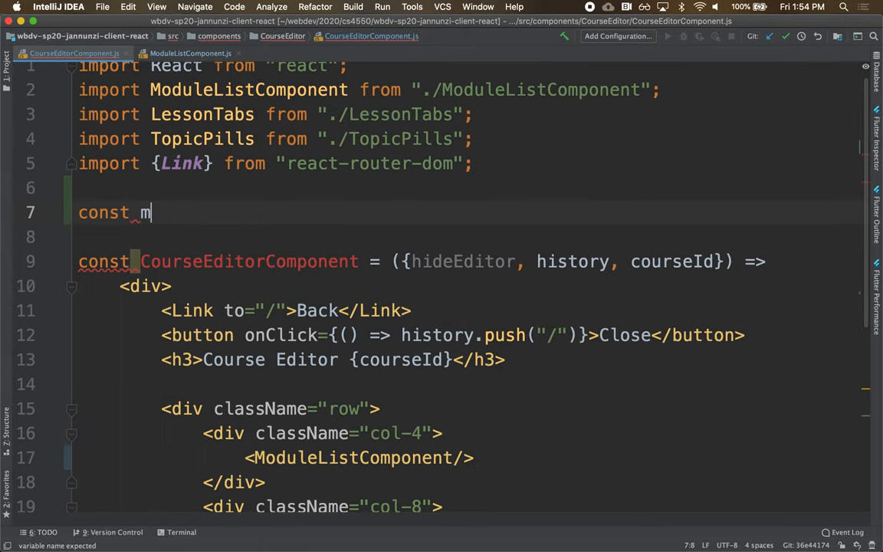
{"action": "type", "text": "odule"}
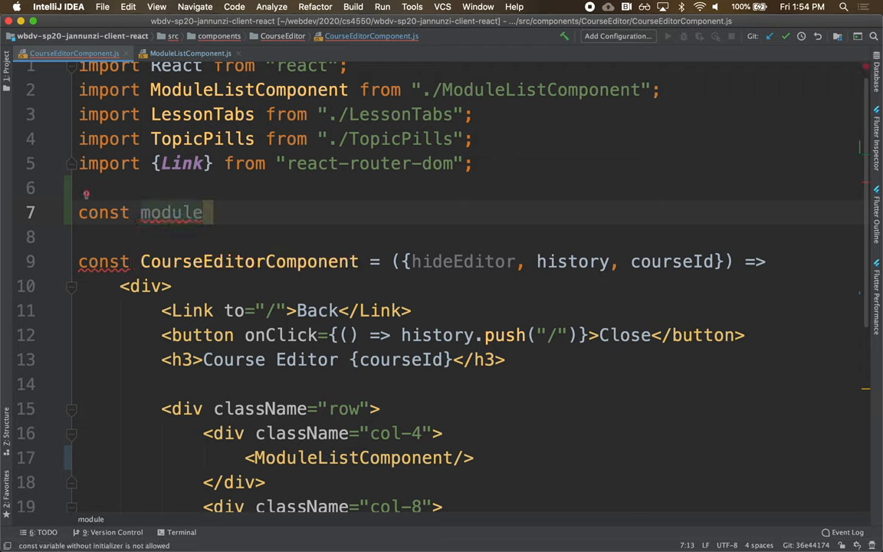
{"action": "type", "text": "Fsm"}
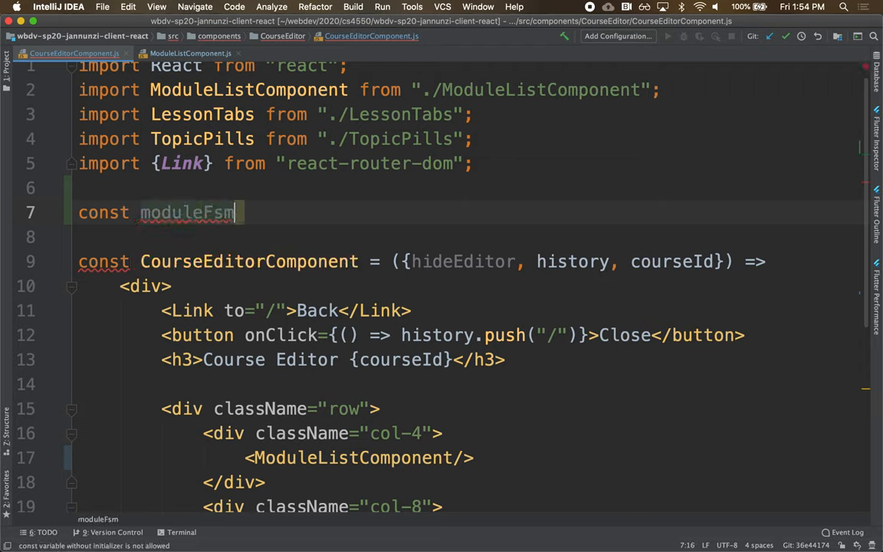
{"action": "type", "text": "="}
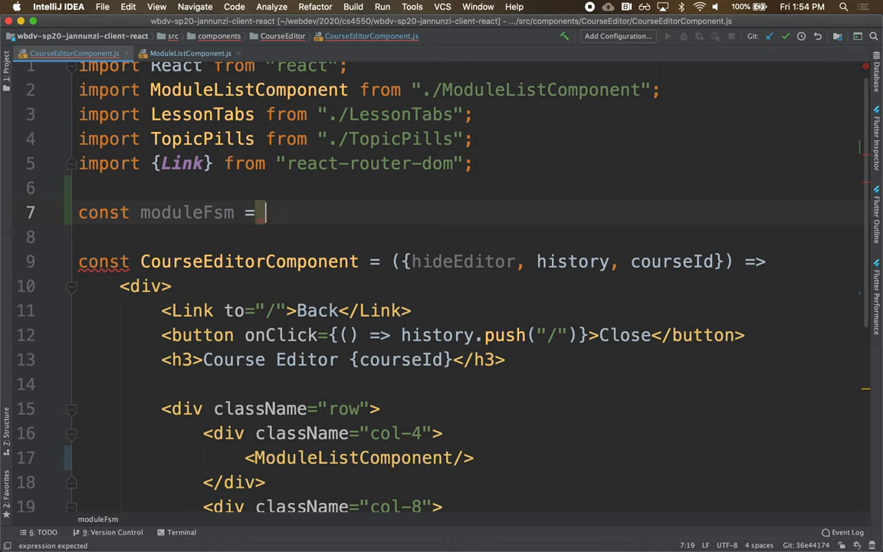
{"action": "type", "text": "()"}
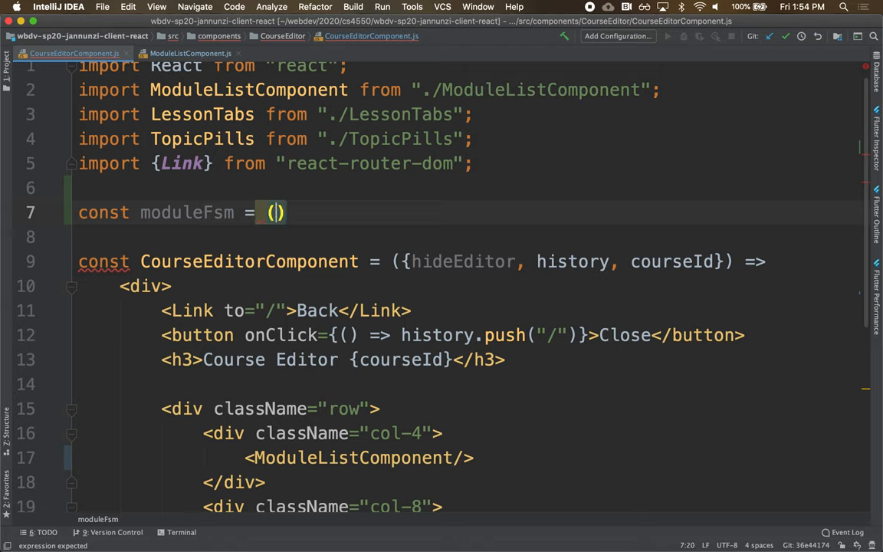
{"action": "type", "text": "state,"}
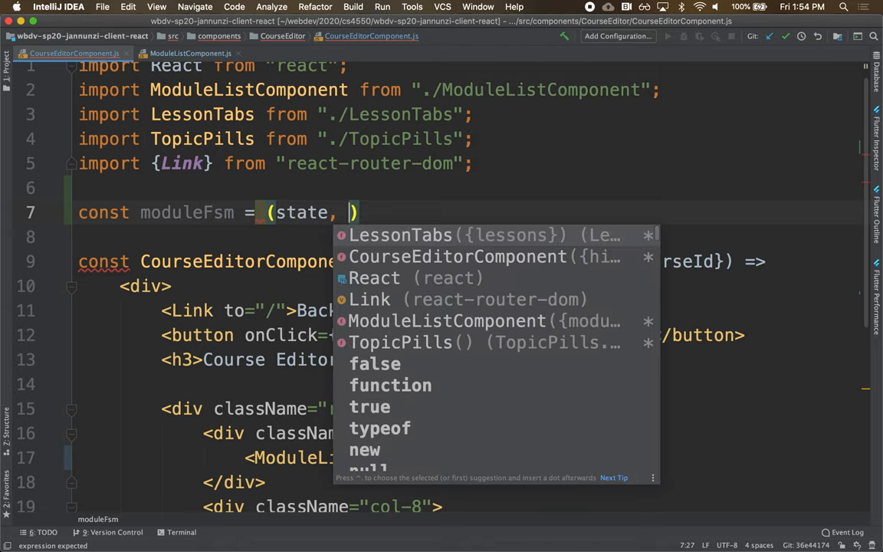
{"action": "type", "text": "action"}
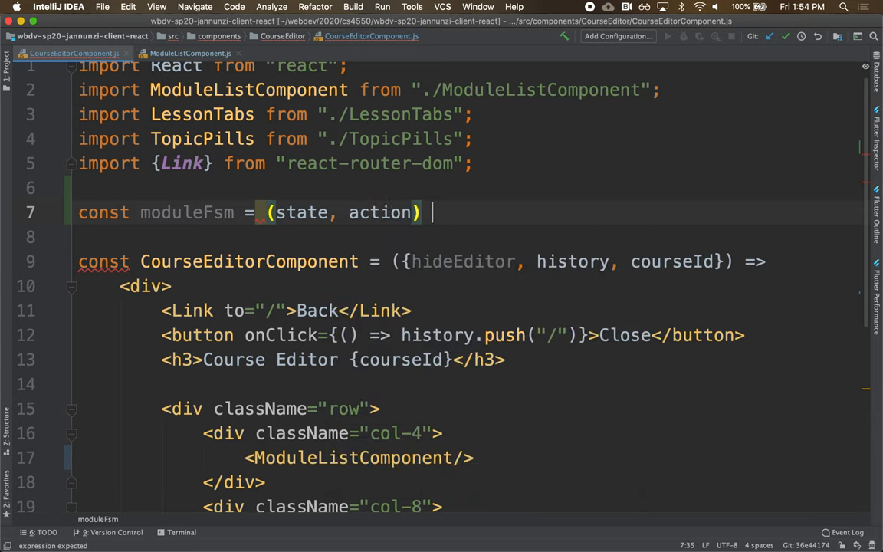
{"action": "type", "text": ">"}
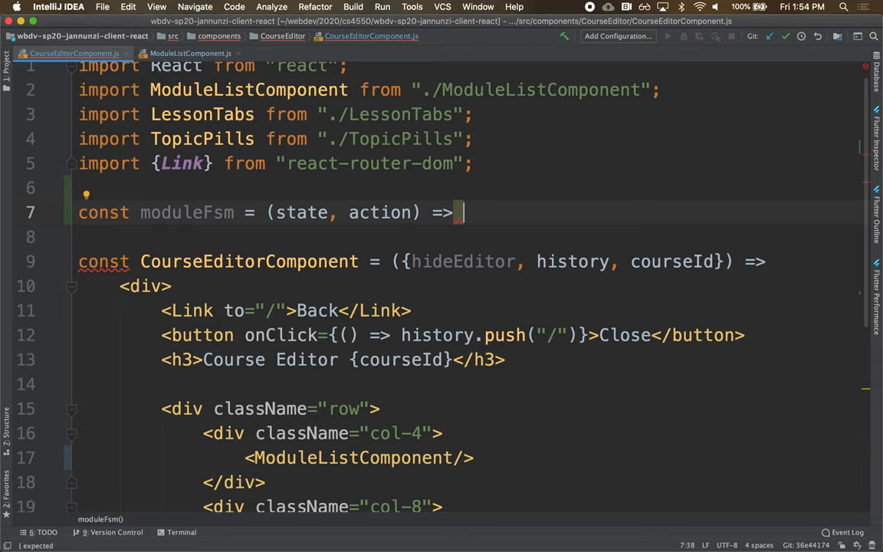
{"action": "type", "text": "{}"}
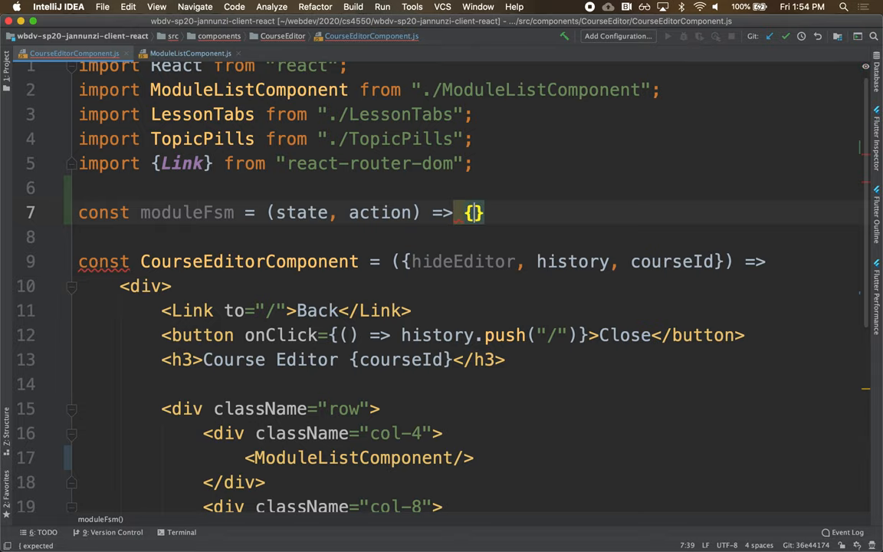
{"action": "type", "text": "return"}
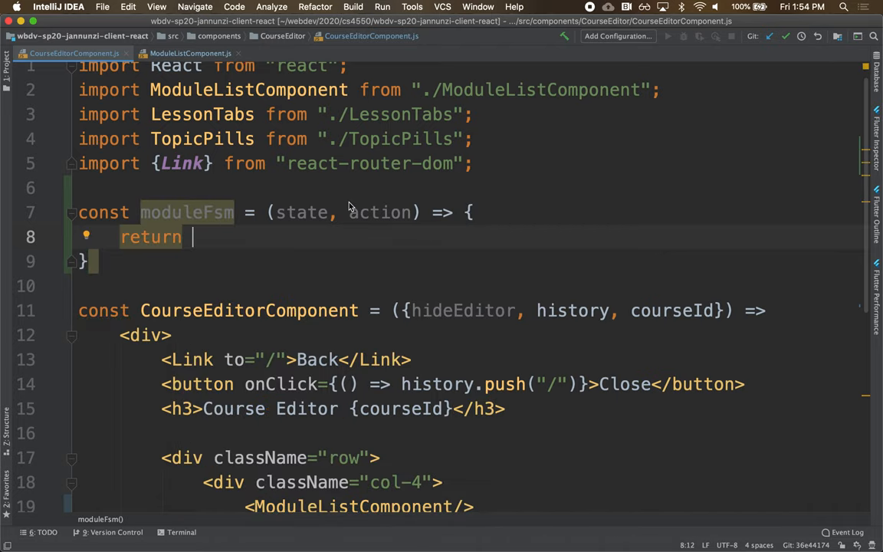
{"action": "mouse_move", "coordinate": [322, 224]}
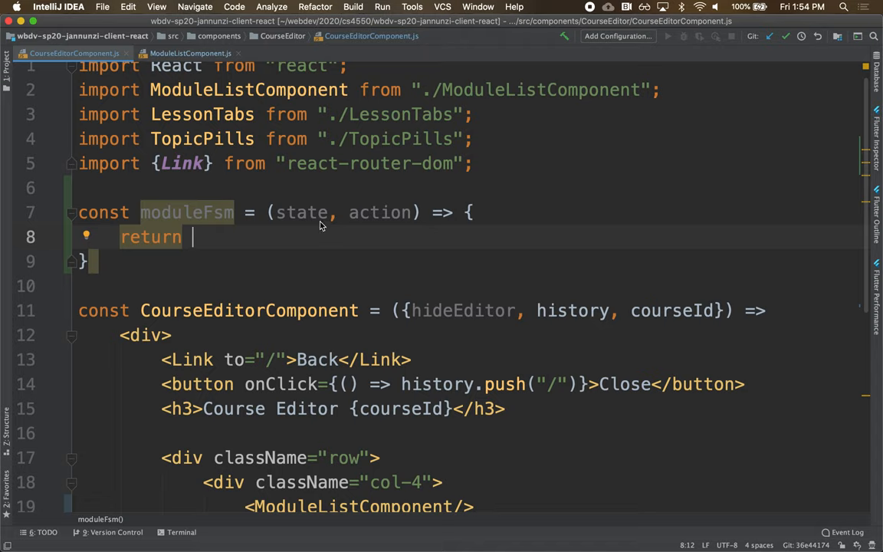
{"action": "type", "text": "state;"}
{"action": "type", "text": "const"}
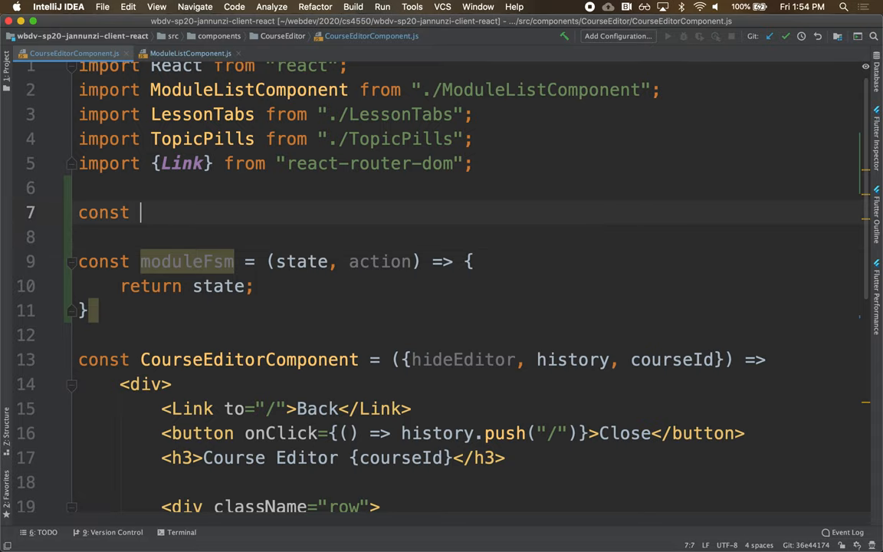
Step: Start initialState = { modules: [ {_id: "123", ... with the first module entry
{"action": "type", "text": "initialState="}
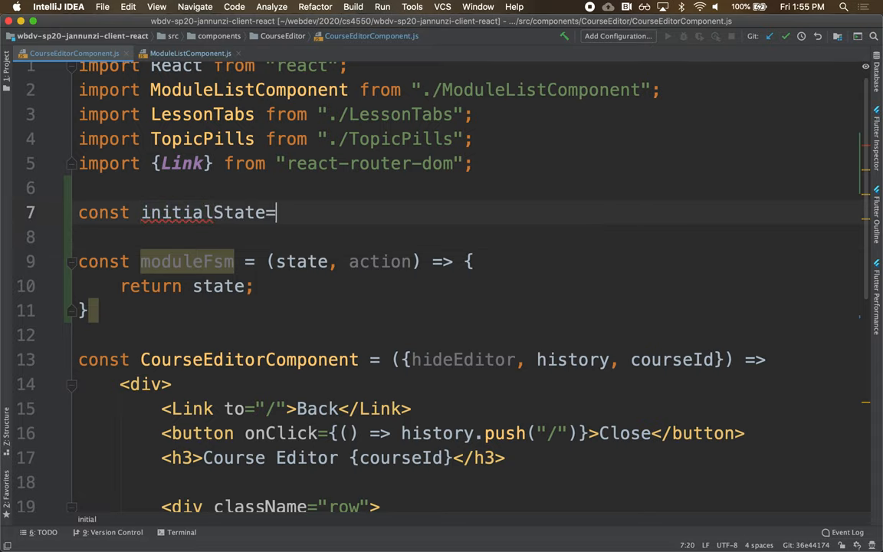
{"action": "type", "text": "{"}
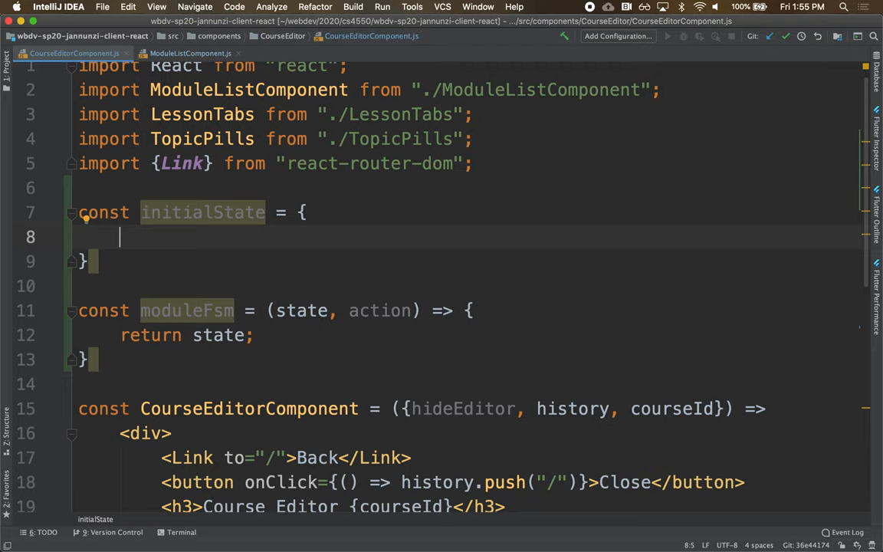
{"action": "type", "text": "m"}
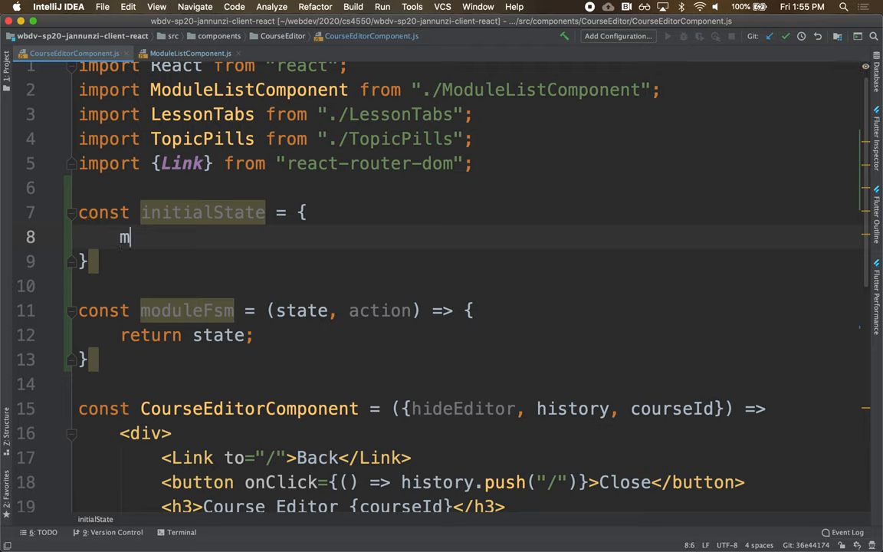
{"action": "type", "text": "oduls"}
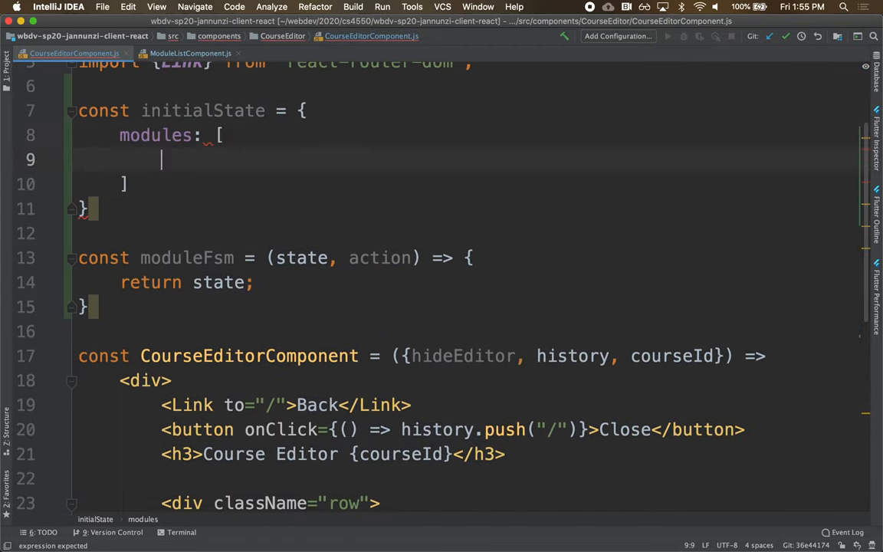
{"action": "type", "text": "{"}
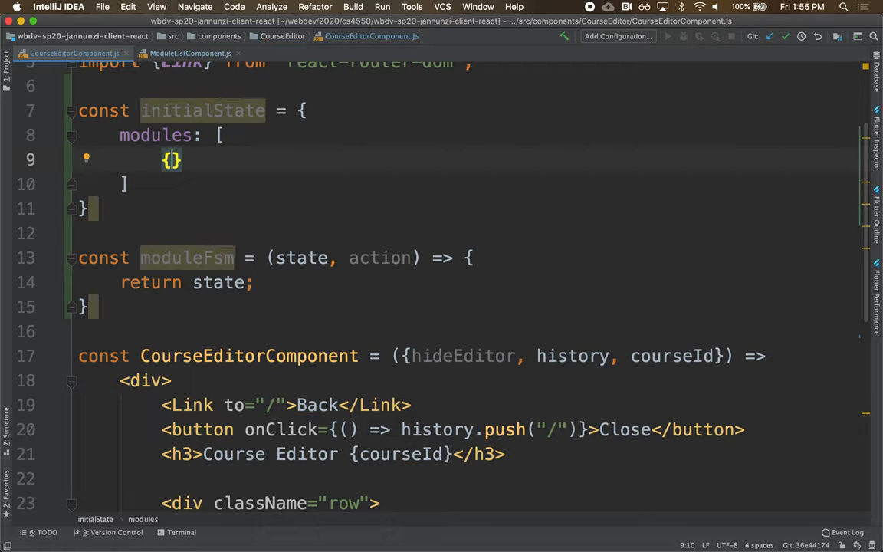
{"action": "type", "text": "_id:"}
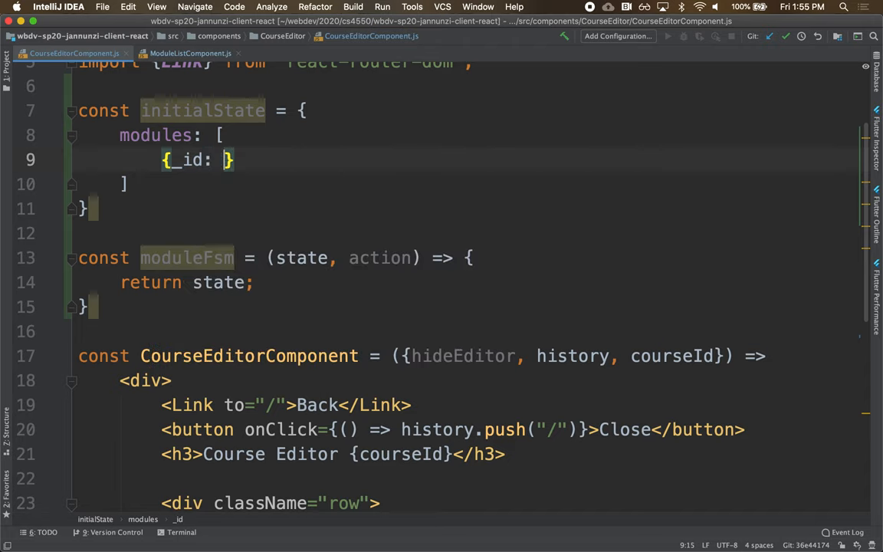
{"action": "type", "text": "\"123\"m"}
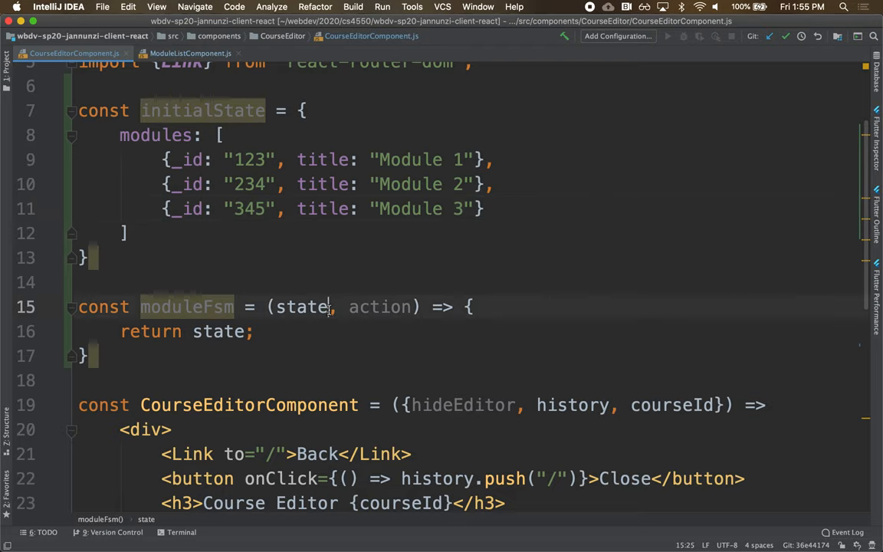
{"action": "type", "text": "= initialState"}
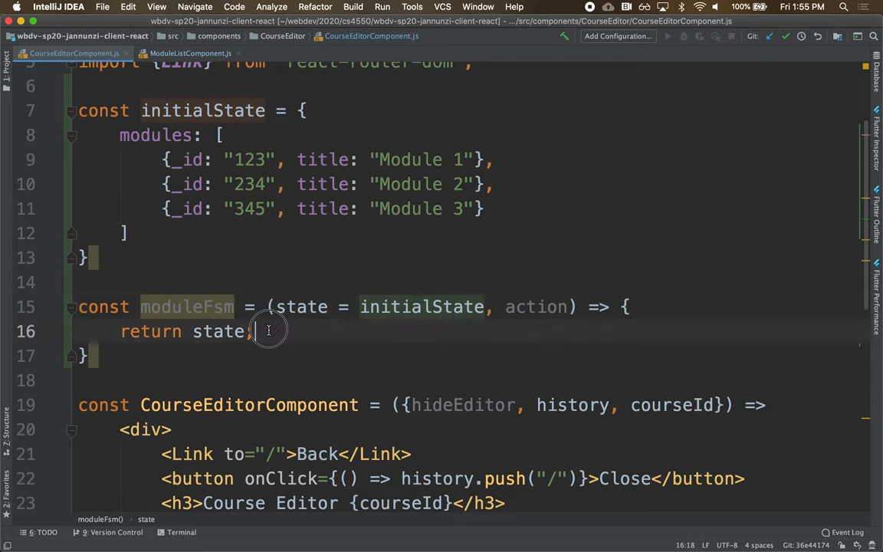
{"action": "double_click", "coordinate": [300, 307]}
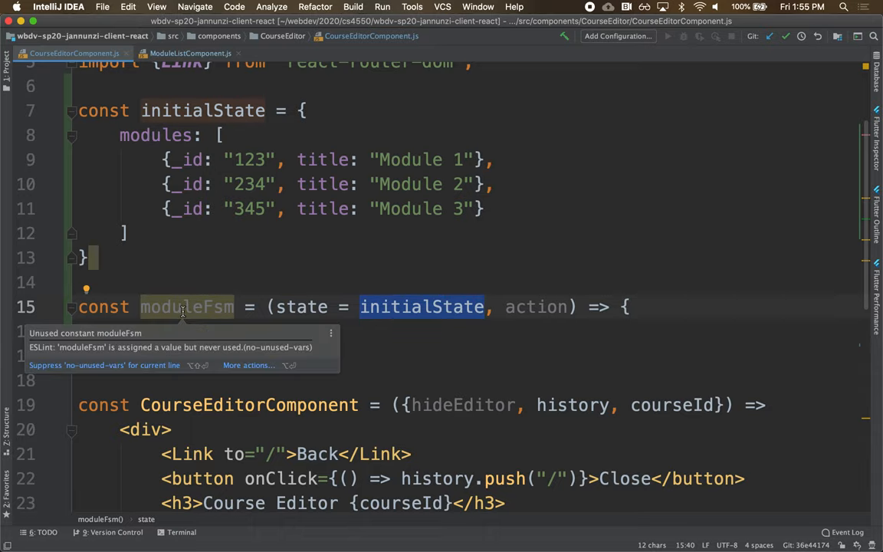
{"action": "scroll", "scroll_direction": "down", "scroll_amount": 3}
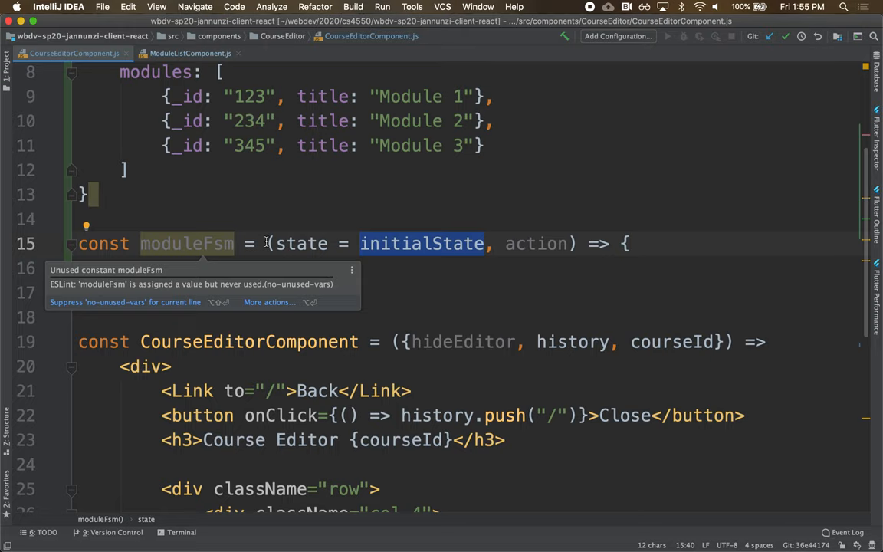
{"action": "scroll", "scroll_direction": "down", "scroll_amount": 3}
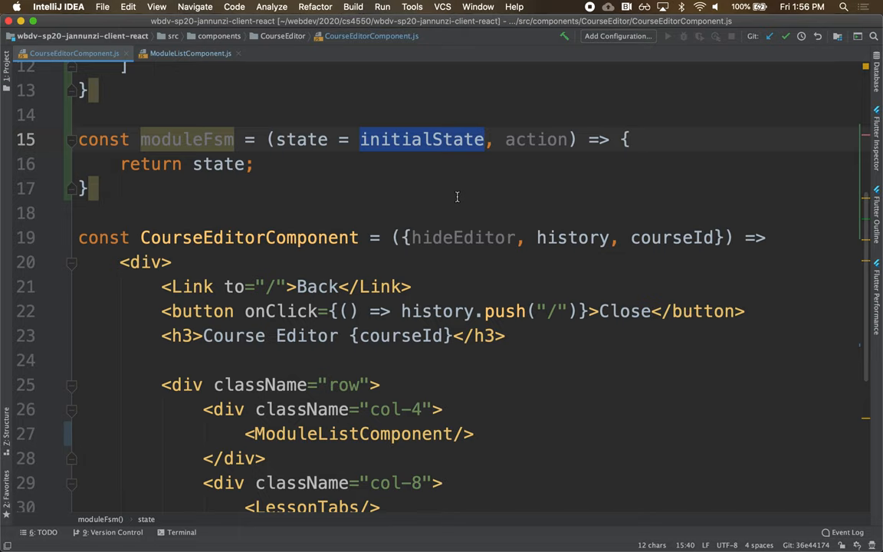
{"action": "scroll", "scroll_direction": "down", "scroll_amount": 3}
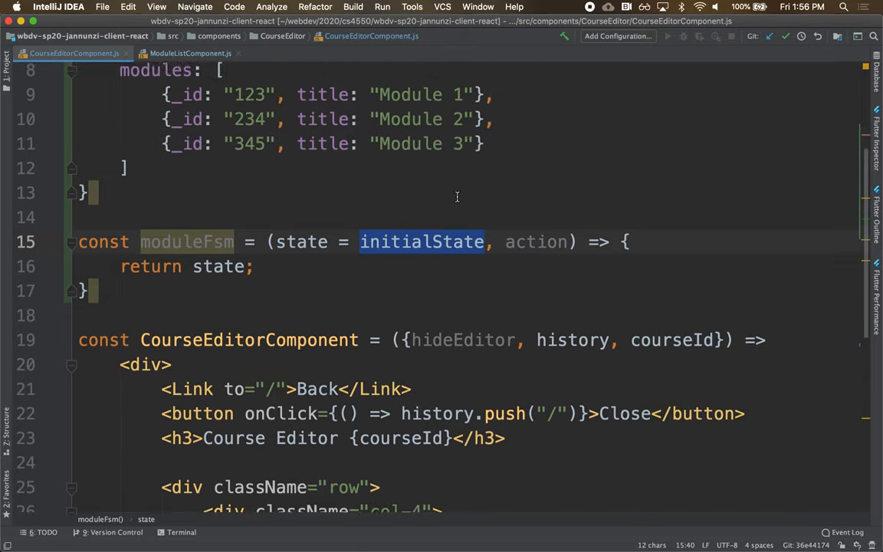
{"action": "scroll", "scroll_direction": "up", "scroll_amount": 3}
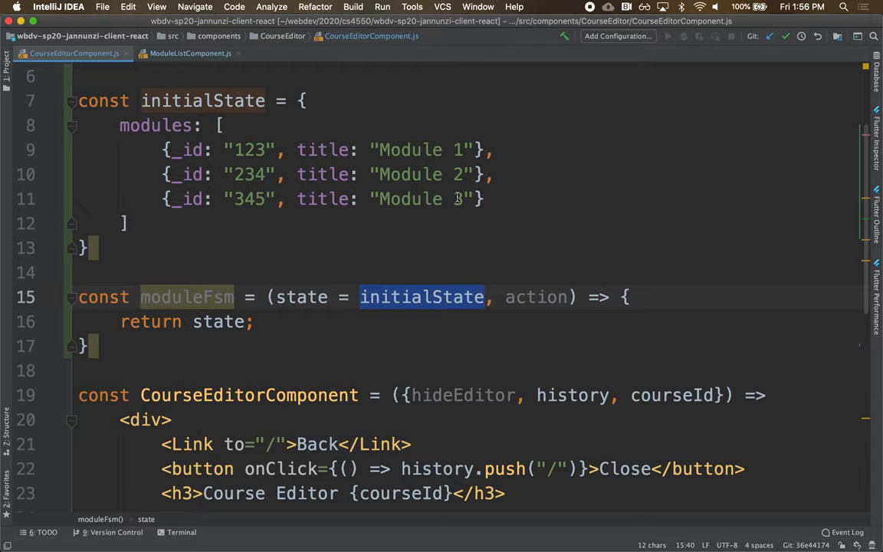
{"action": "scroll", "scroll_direction": "down", "scroll_amount": 3}
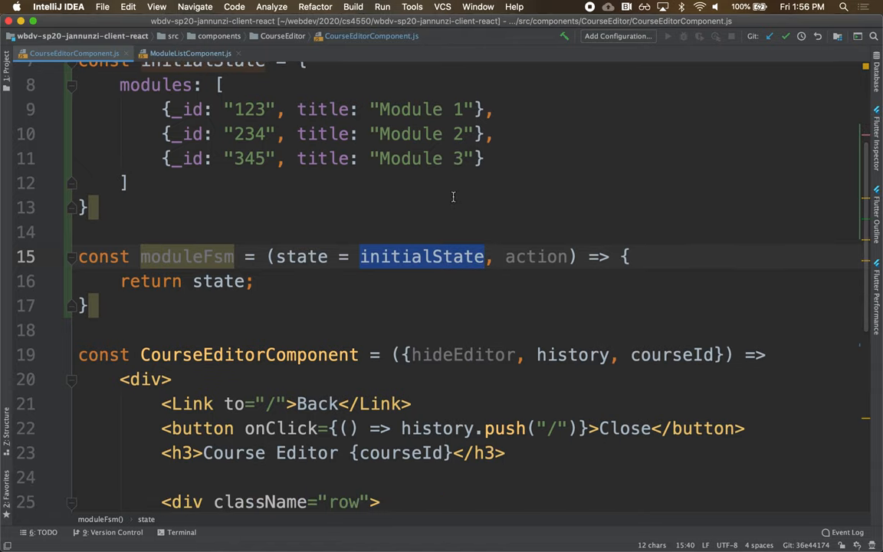
{"action": "scroll", "scroll_direction": "down", "scroll_amount": 3}
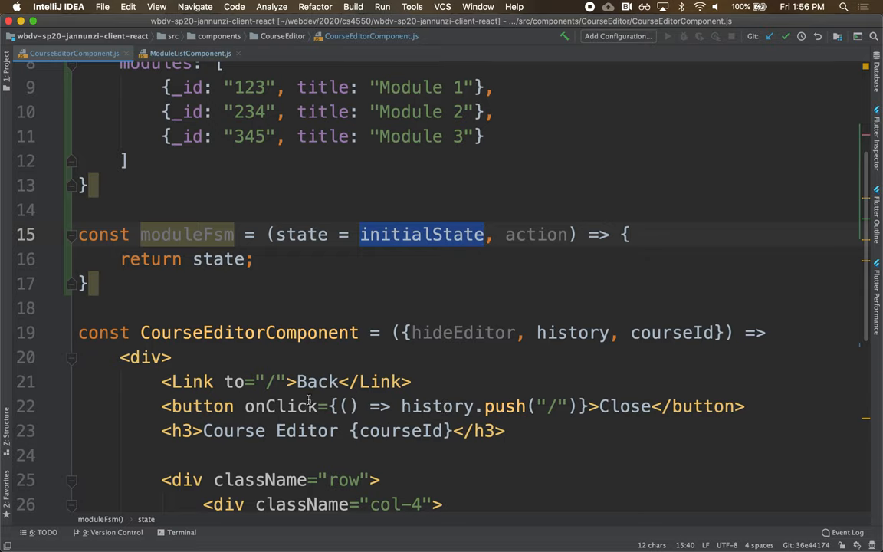
{"action": "mouse_move", "coordinate": [415, 414]}
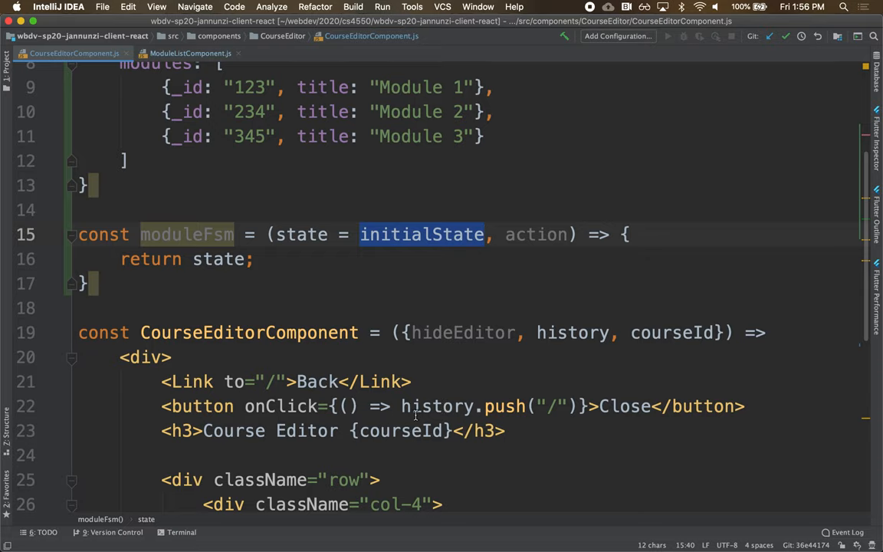
{"action": "scroll", "scroll_direction": "up", "scroll_amount": 3}
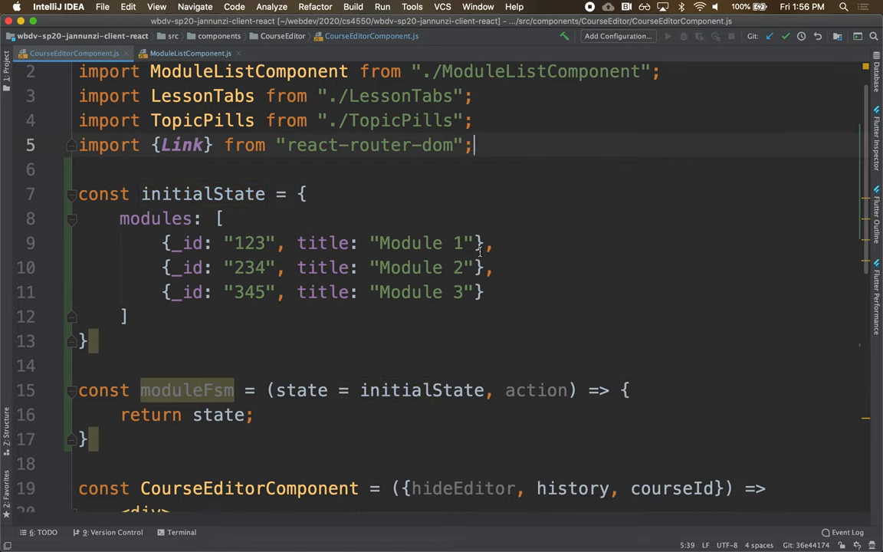
{"action": "scroll", "scroll_direction": "down", "scroll_amount": 3}
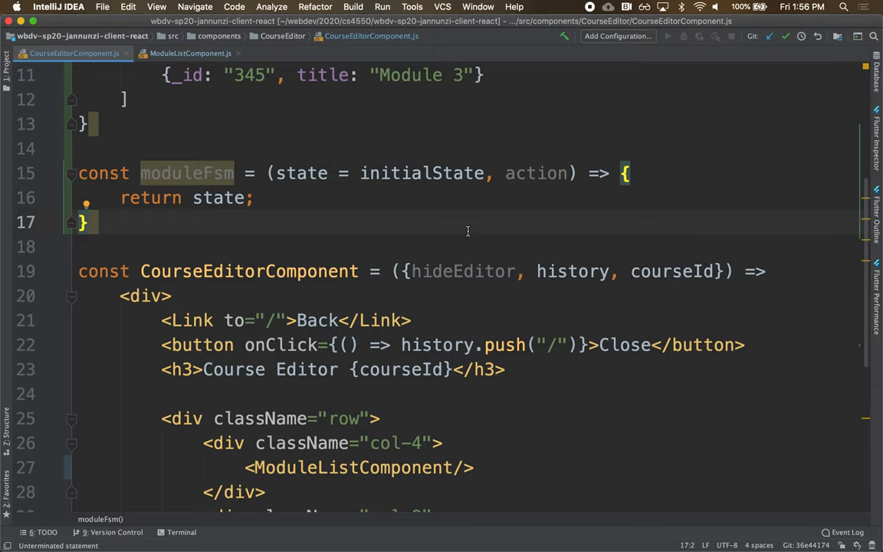
Step: Begin a const store = declaration on the blank line after moduleFsm
{"action": "left_click", "coordinate": [87, 221]}
{"action": "type", "text": "const st"}
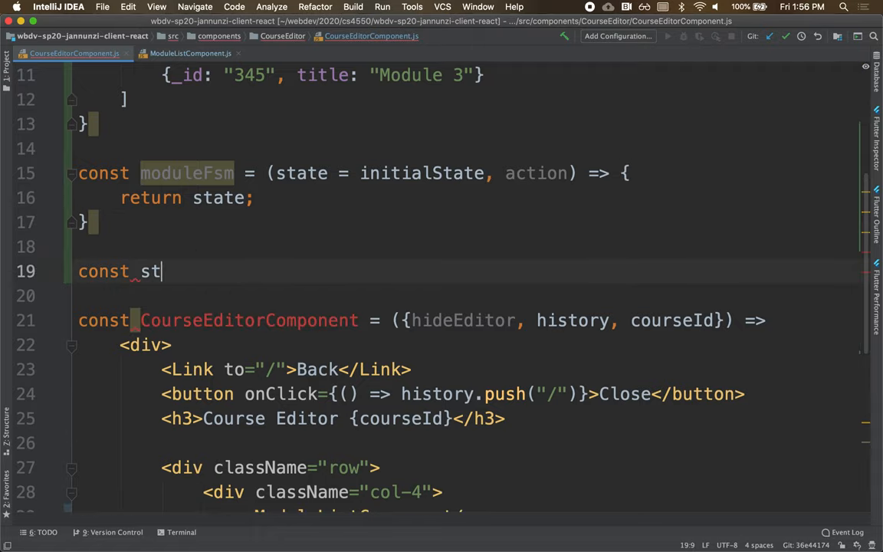
{"action": "type", "text": "ore ="}
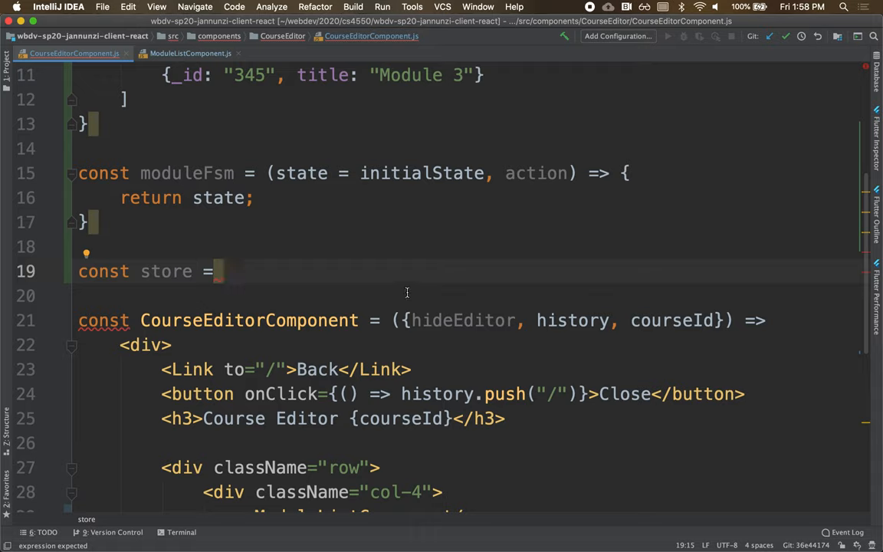
Step: Assign store to createStore(moduleFsm), accepting the createStore autocomplete
{"action": "type", "text": "cr"}
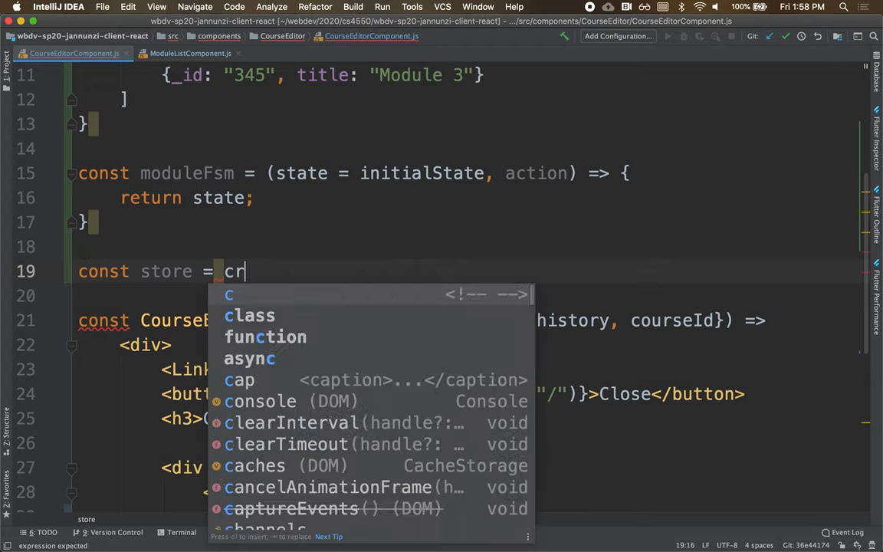
{"action": "type", "text": "eateStore"}
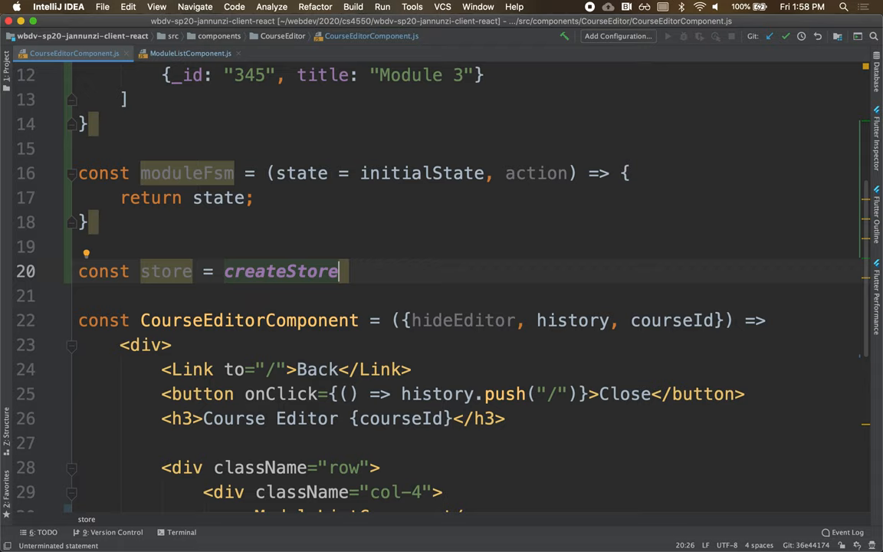
{"action": "type", "text": "()"}
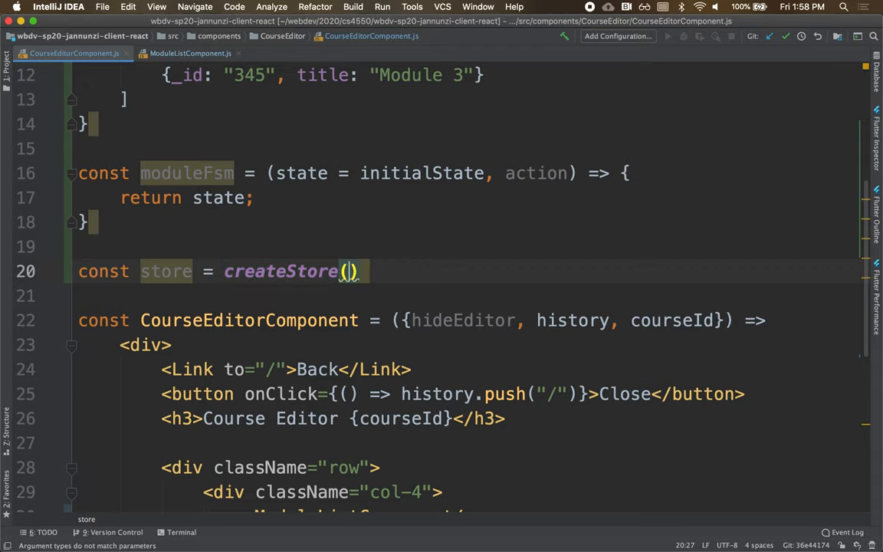
{"action": "type", "text": "moduleFsm"}
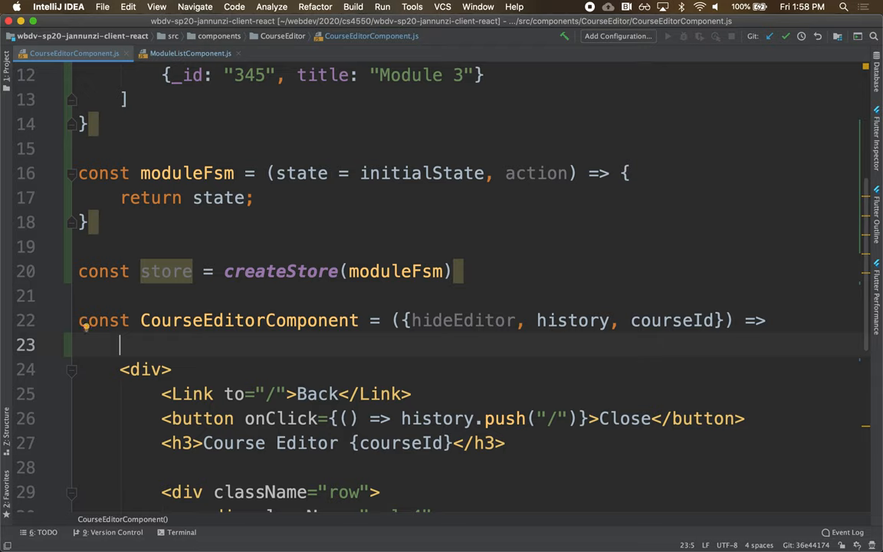
Step: Wrap the markup in <Provider store={store}> ... </Provider>, importing Provider from react-redux
{"action": "type", "text": "<"}
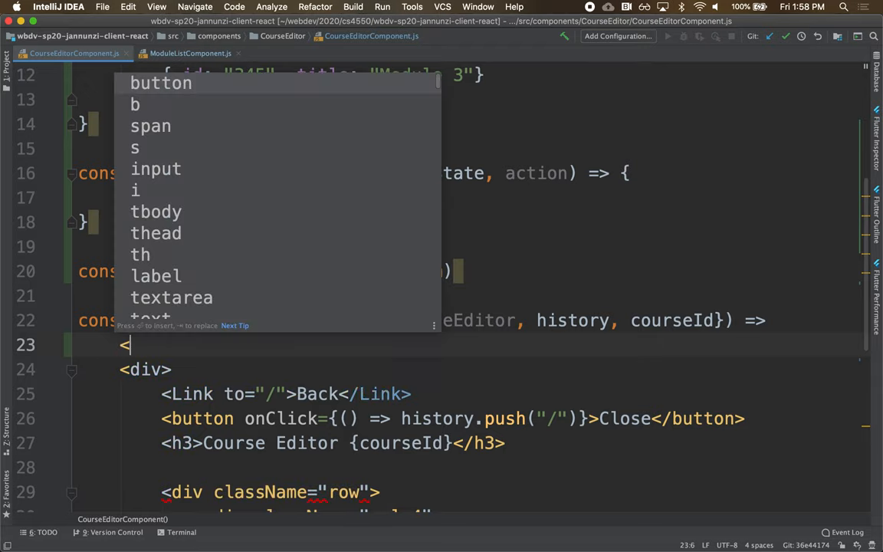
{"action": "type", "text": "Provider"}
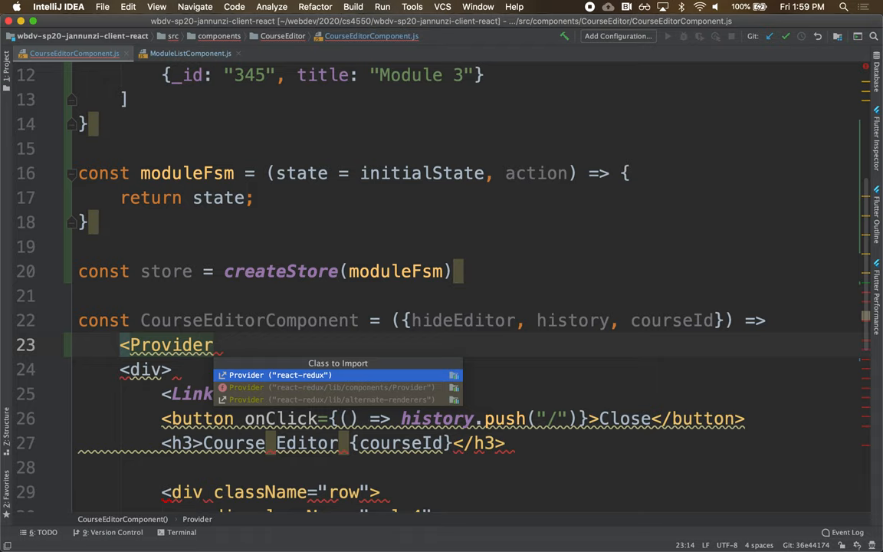
{"action": "type", "text": "store={store}>"}
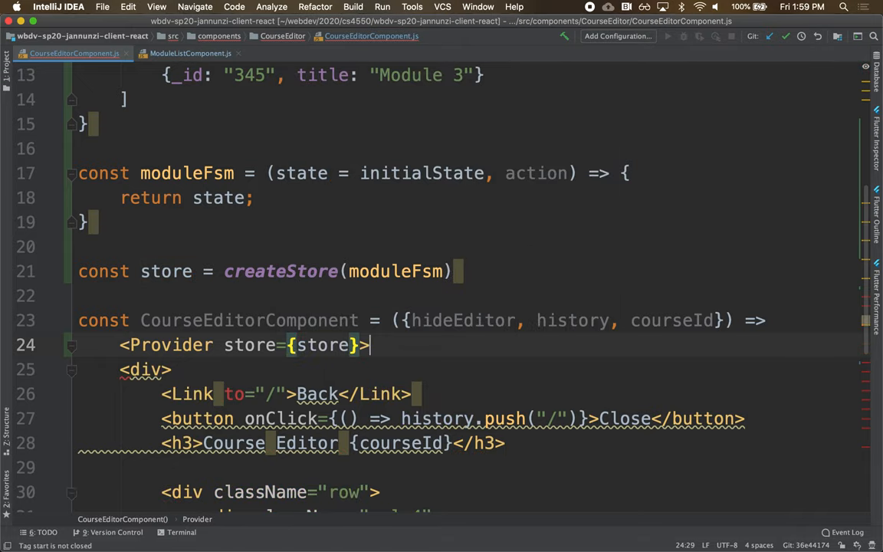
{"action": "scroll", "scroll_direction": "down", "scroll_amount": 3}
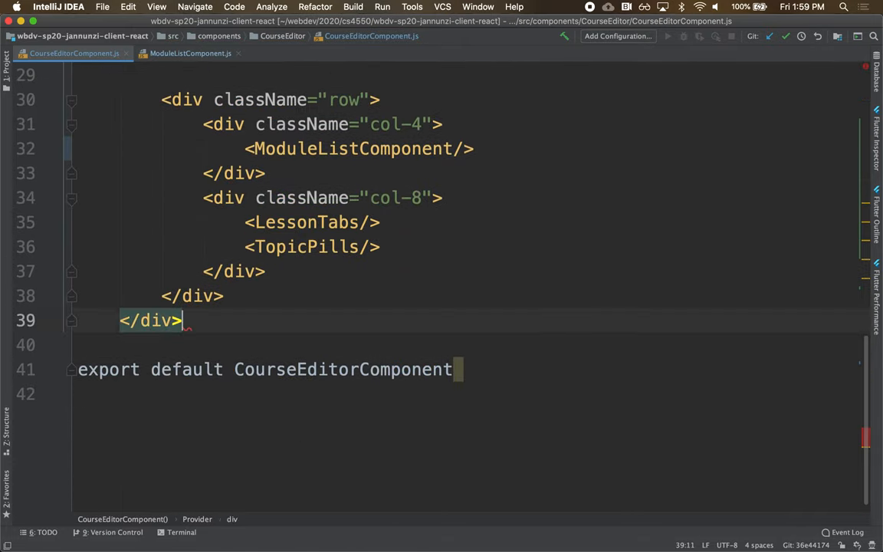
{"action": "type", "text": "</Provider>"}
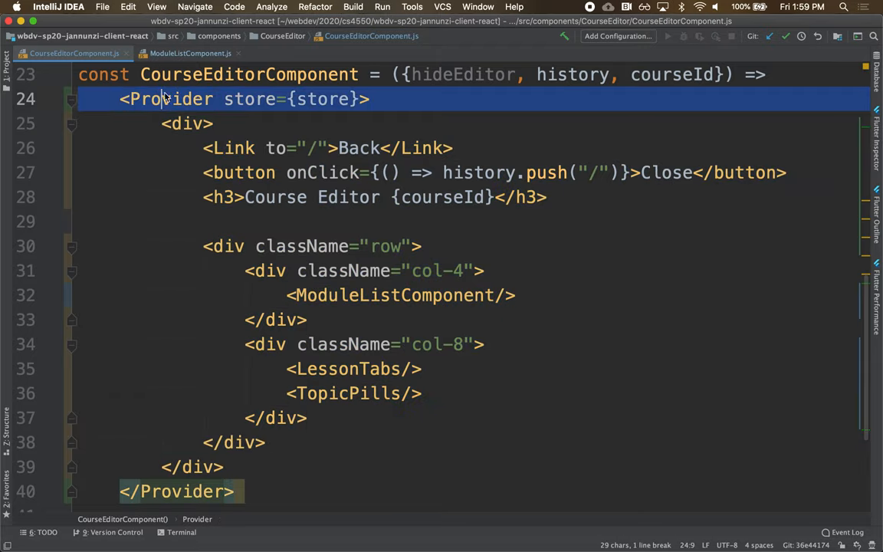
{"action": "double_click", "coordinate": [322, 99]}
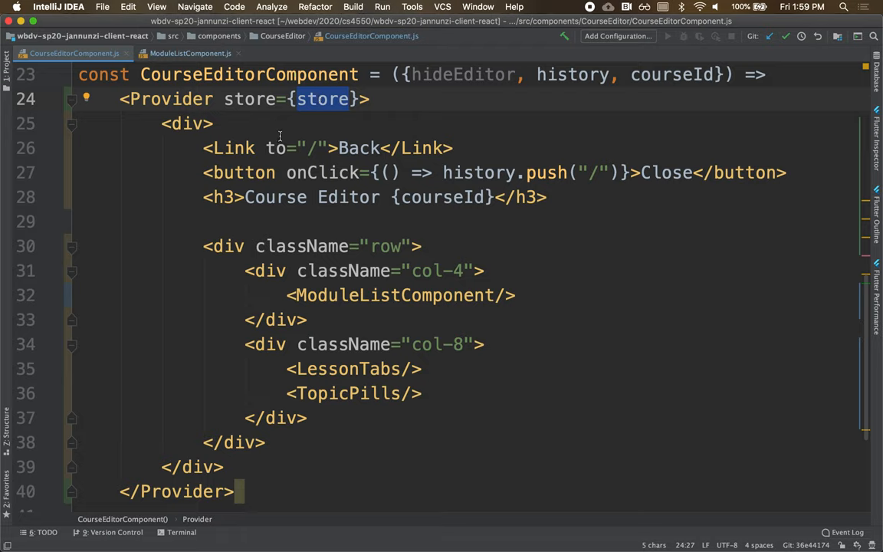
{"action": "double_click", "coordinate": [249, 74]}
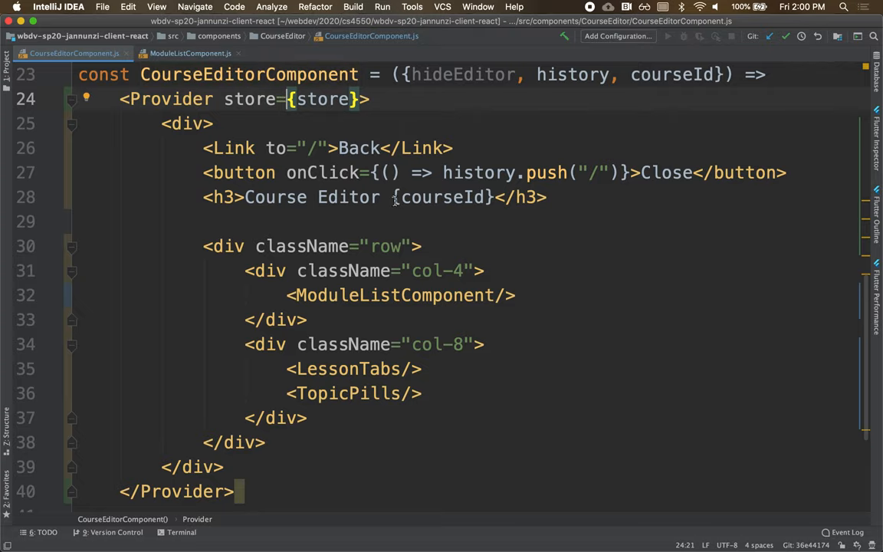
{"action": "left_click", "coordinate": [376, 295]}
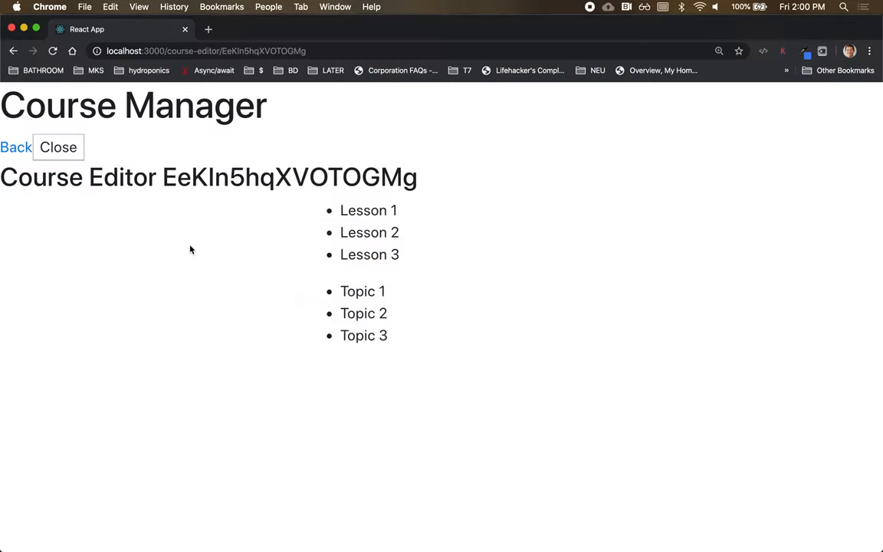
{"action": "mouse_move", "coordinate": [128, 307]}
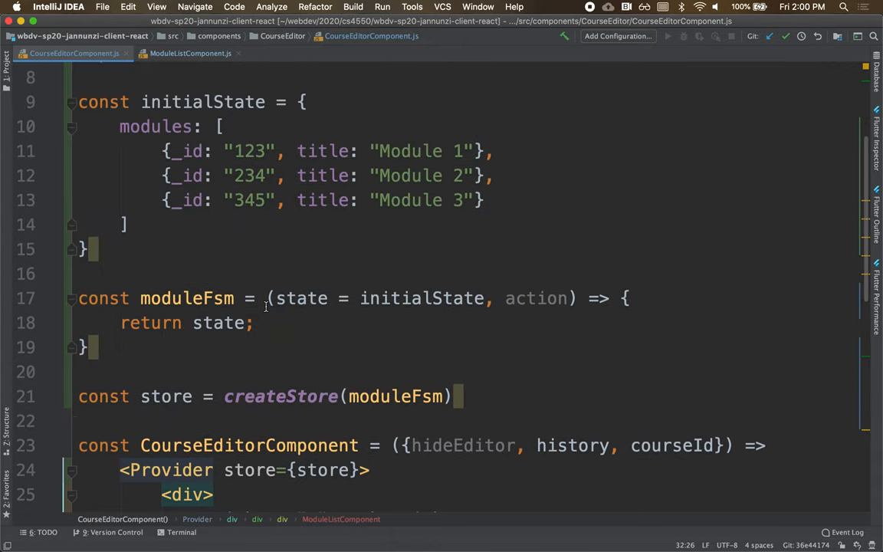
Step: Select the modules property and switch to ModuleListComponent.js via the Switcher
{"action": "double_click", "coordinate": [155, 126]}
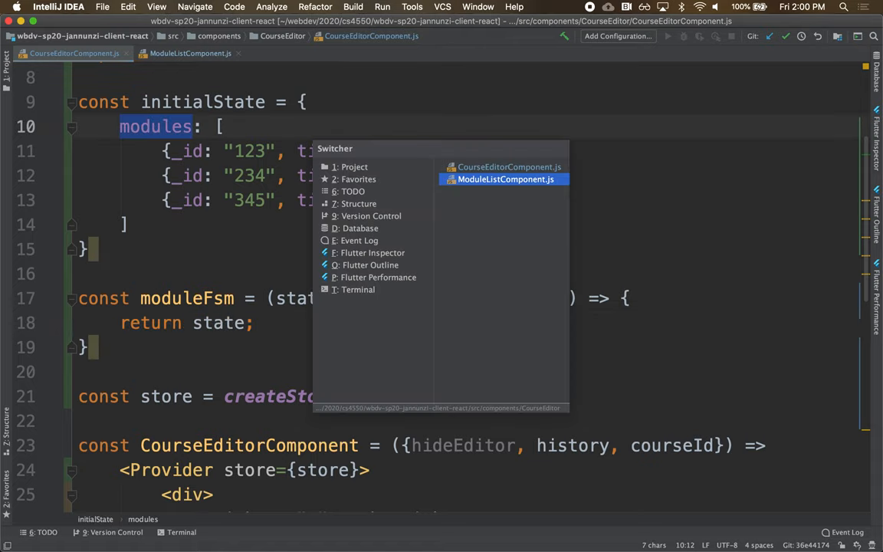
{"action": "left_click", "coordinate": [506, 178]}
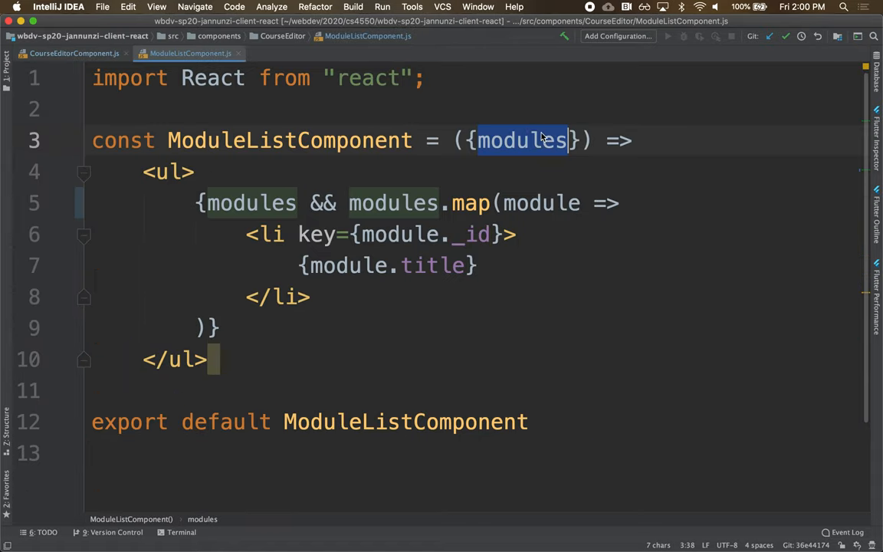